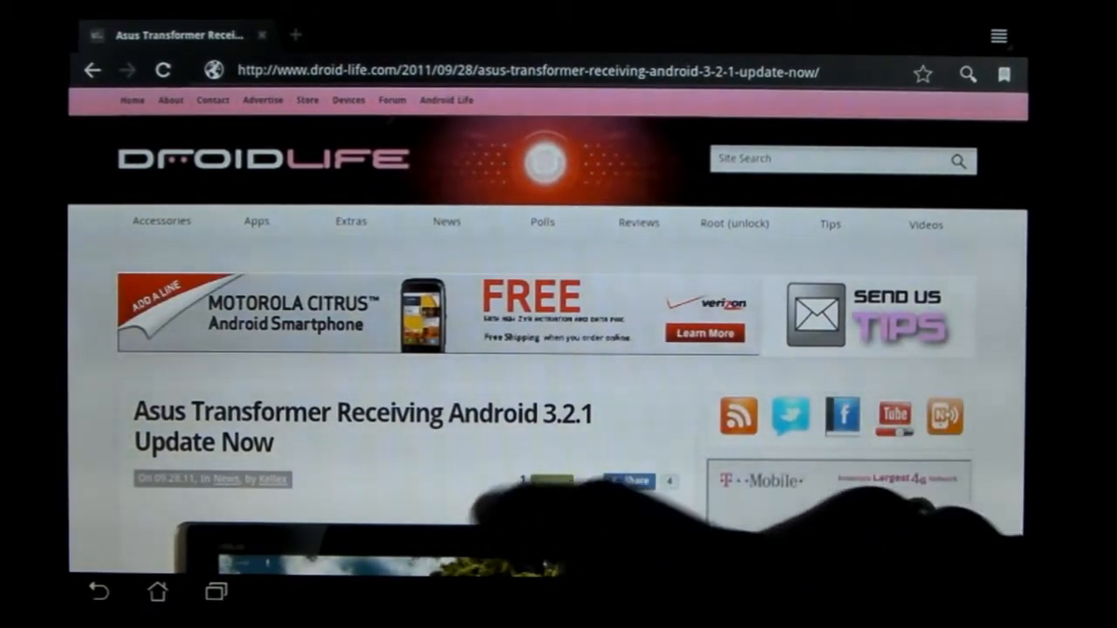
# Scroll the Droid Life Android 3.2.1 update article down to the tablet photo and intro paragraph
pyautogui.scroll(-3)
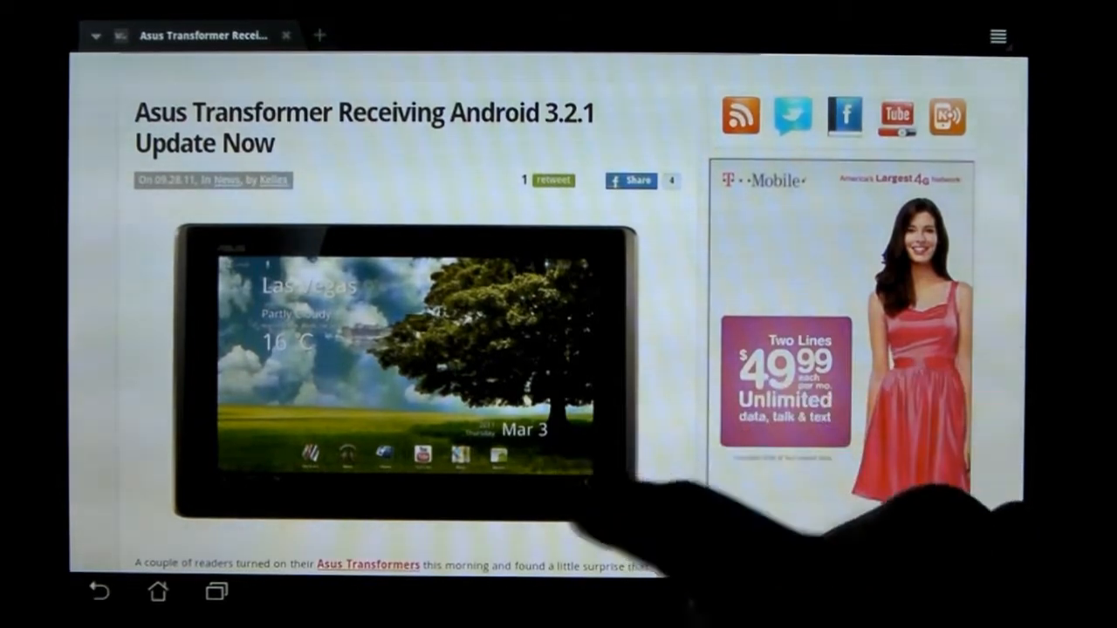
pyautogui.scroll(-3)
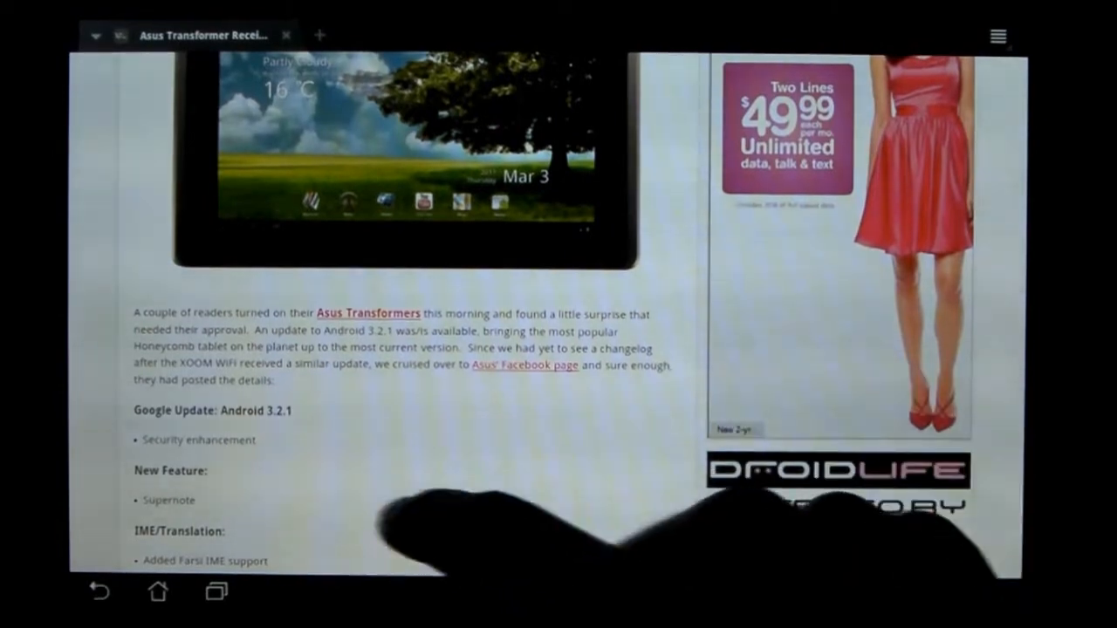
pyautogui.scroll(-3)
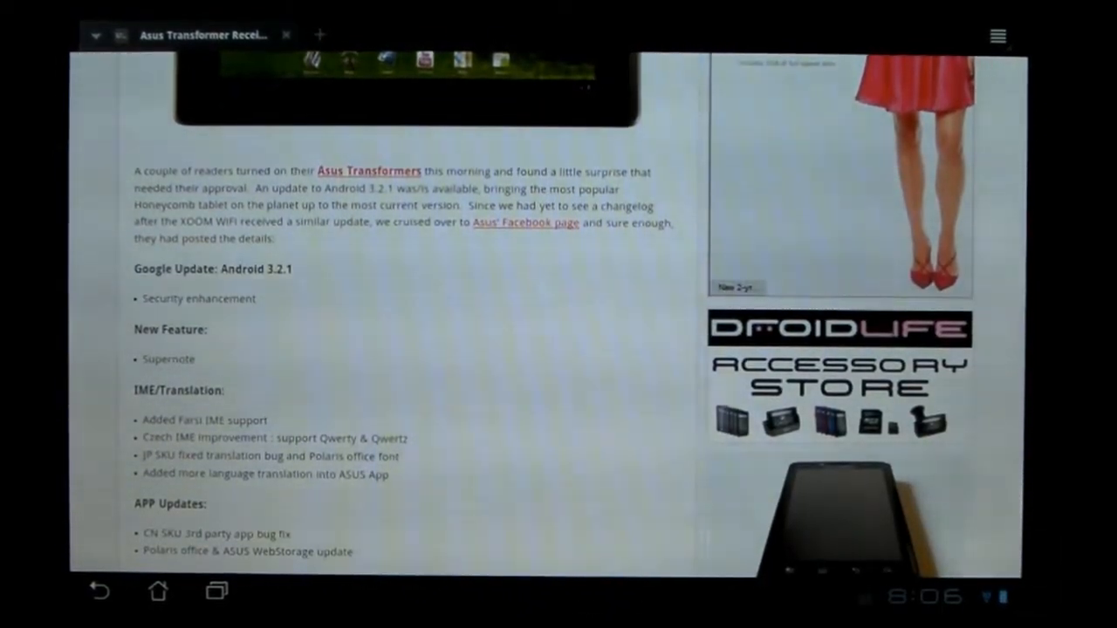
pyautogui.scroll(-3)
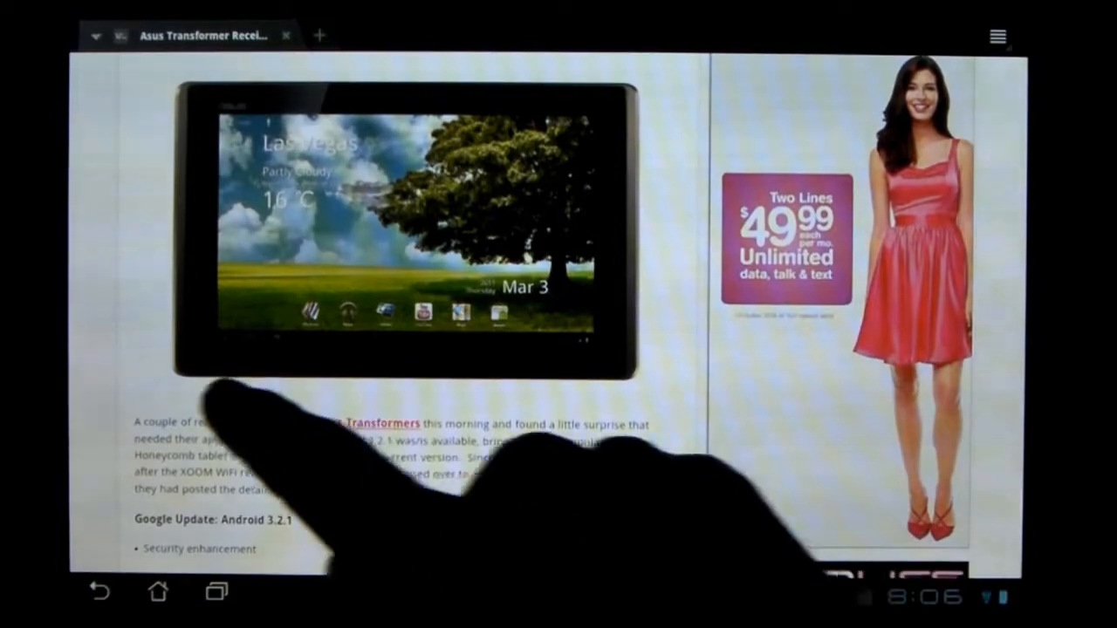
# Scroll past the changelog down to the related posts and Add New Comment area
pyautogui.scroll(-3)
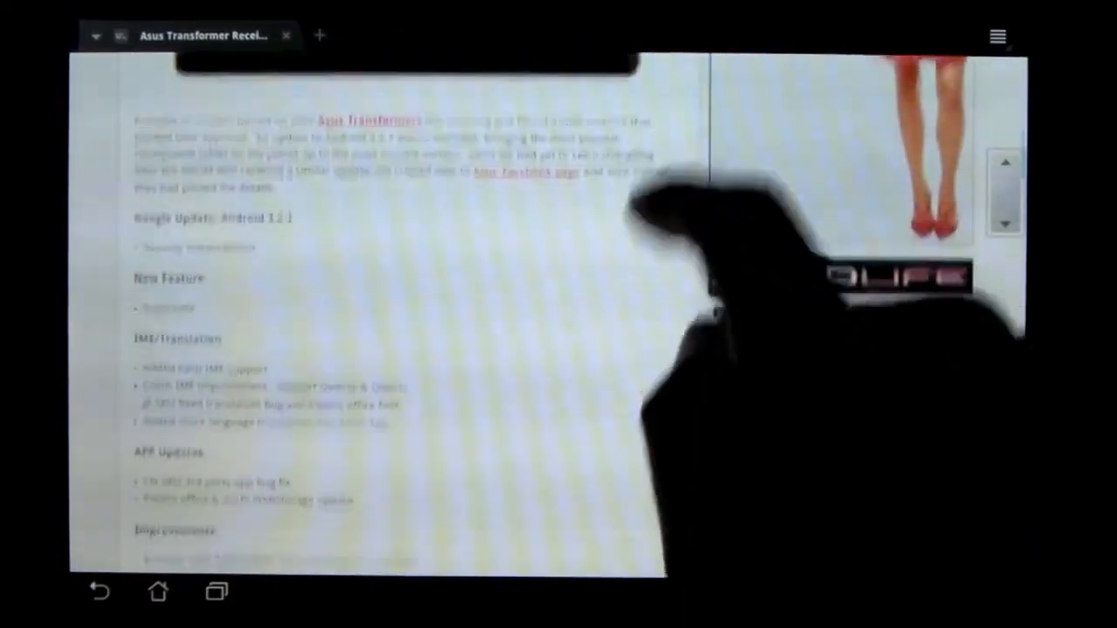
pyautogui.scroll(-3)
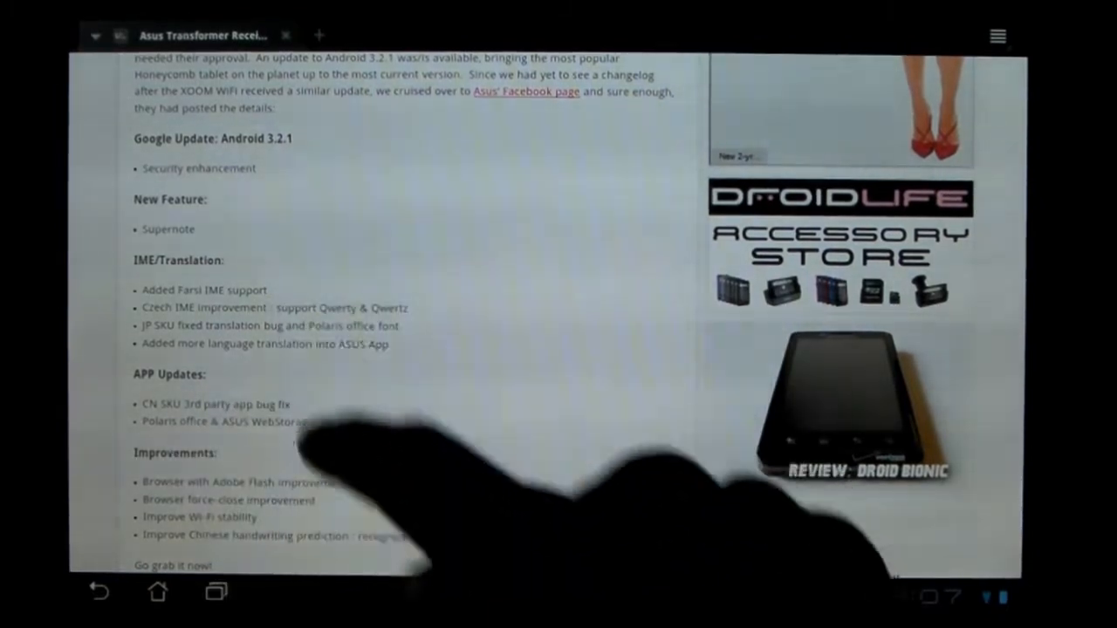
pyautogui.scroll(-3)
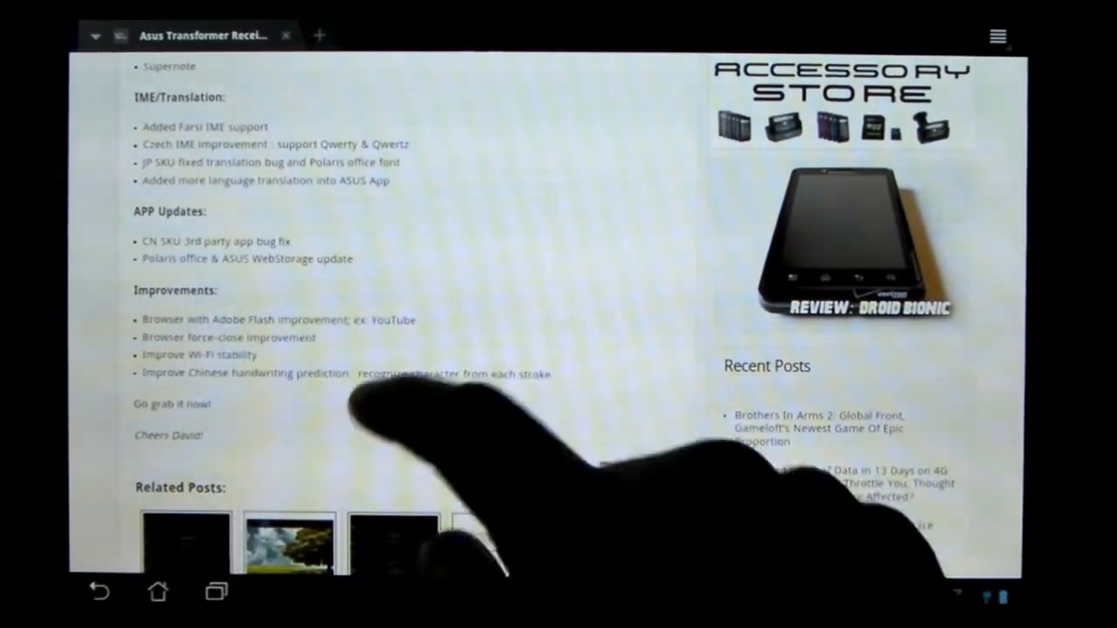
pyautogui.scroll(-3)
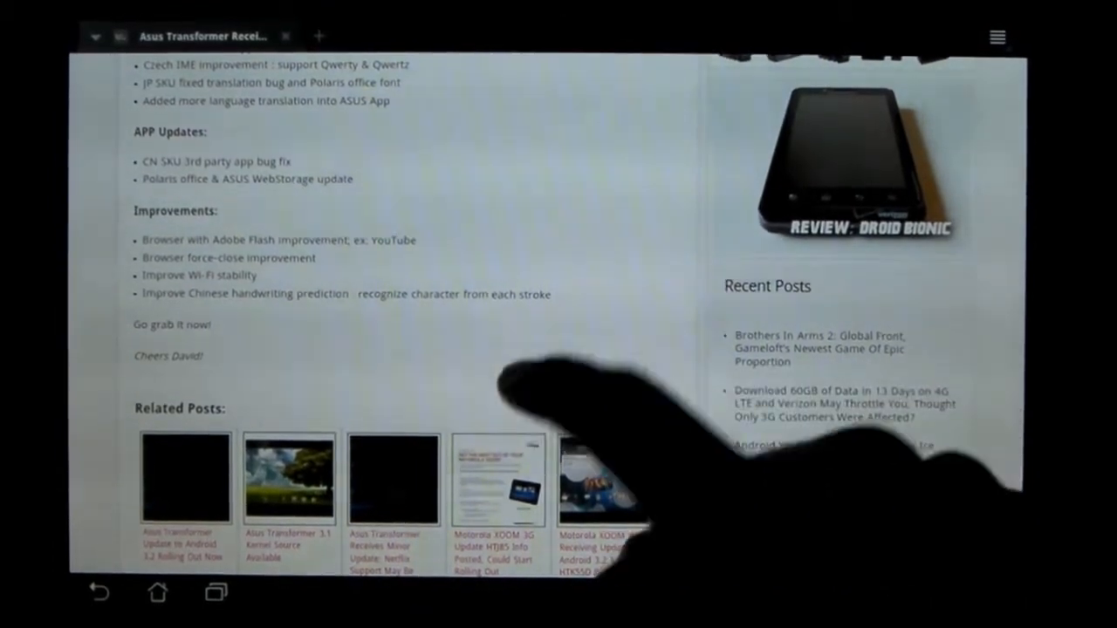
pyautogui.scroll(-3)
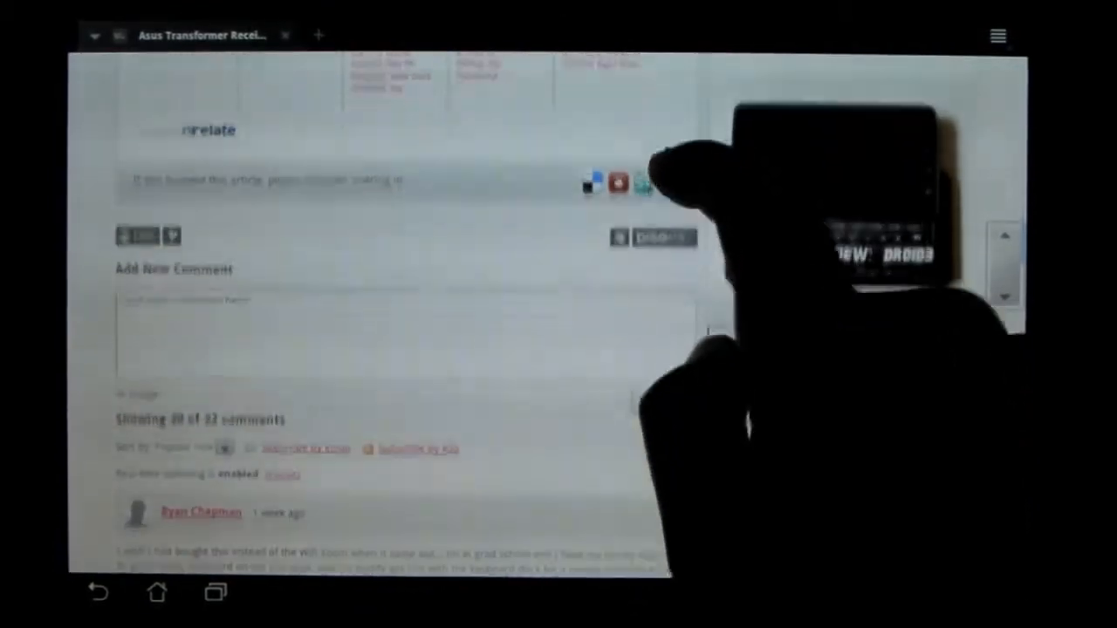
pyautogui.scroll(-3)
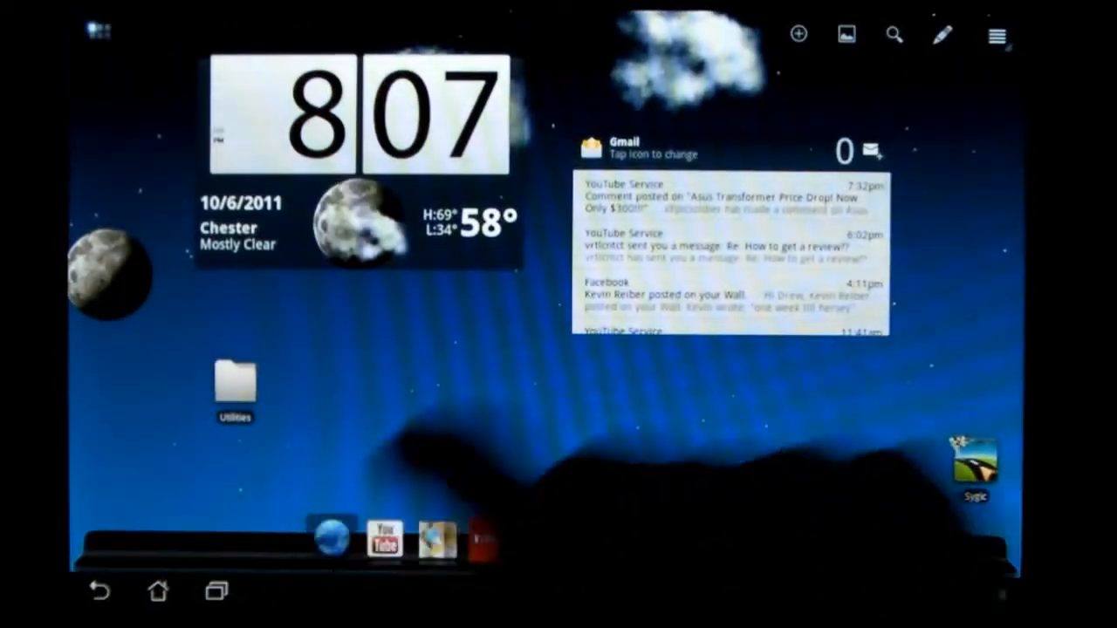
# Return to the home screen and scroll the dock to reveal Netflix and a folder
pyautogui.click(384, 539)
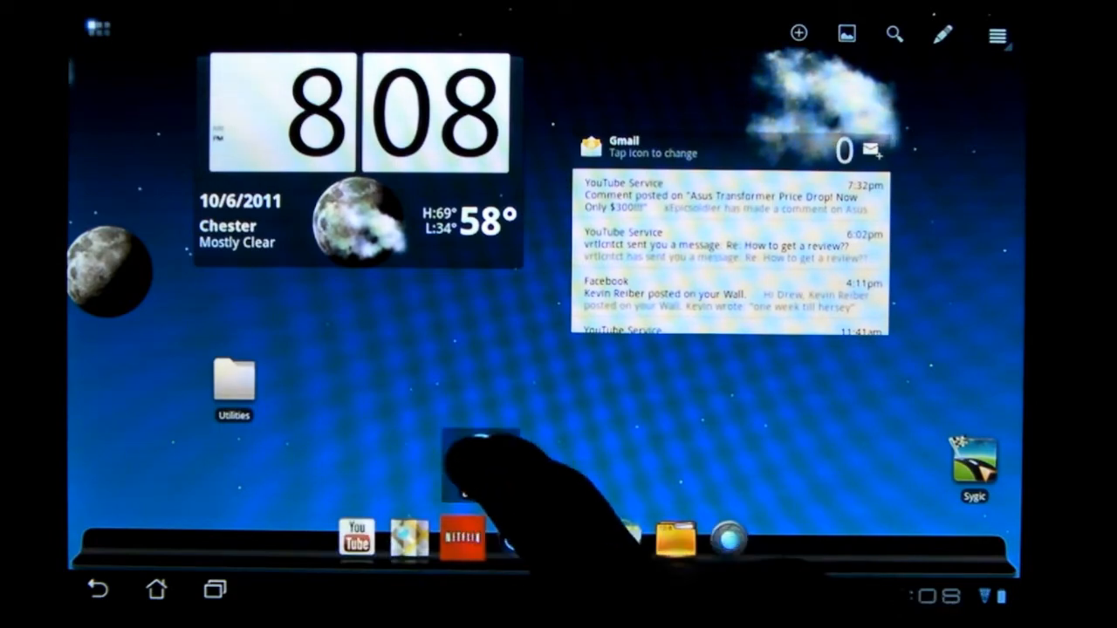
# Dismiss the Browser shortcut's options menu and launch SuperNote
pyautogui.click(480, 462)
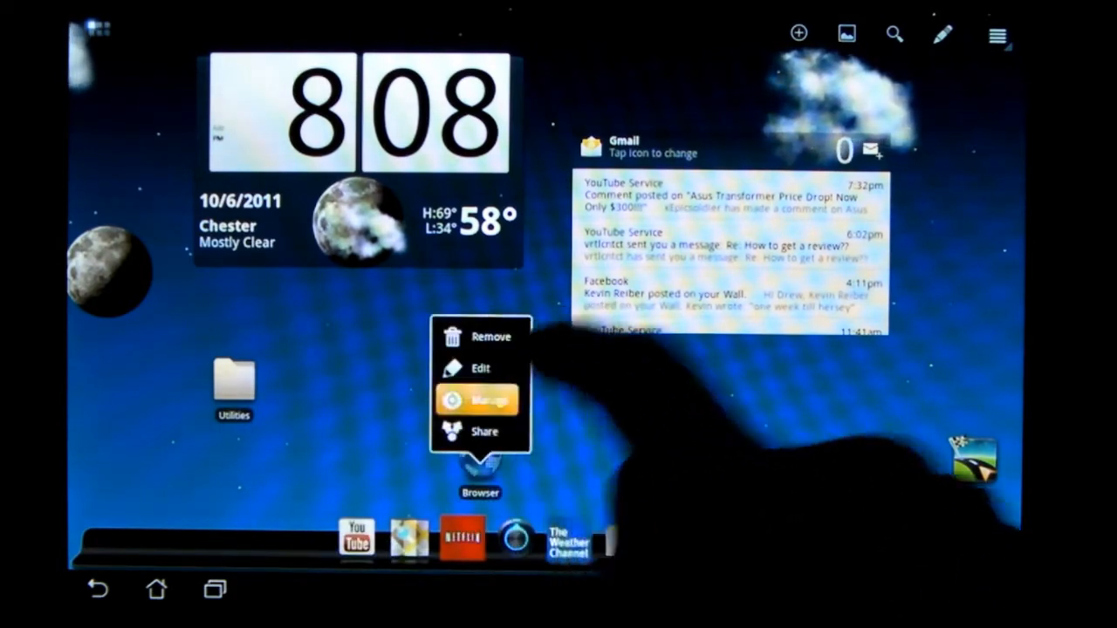
pyautogui.click(478, 400)
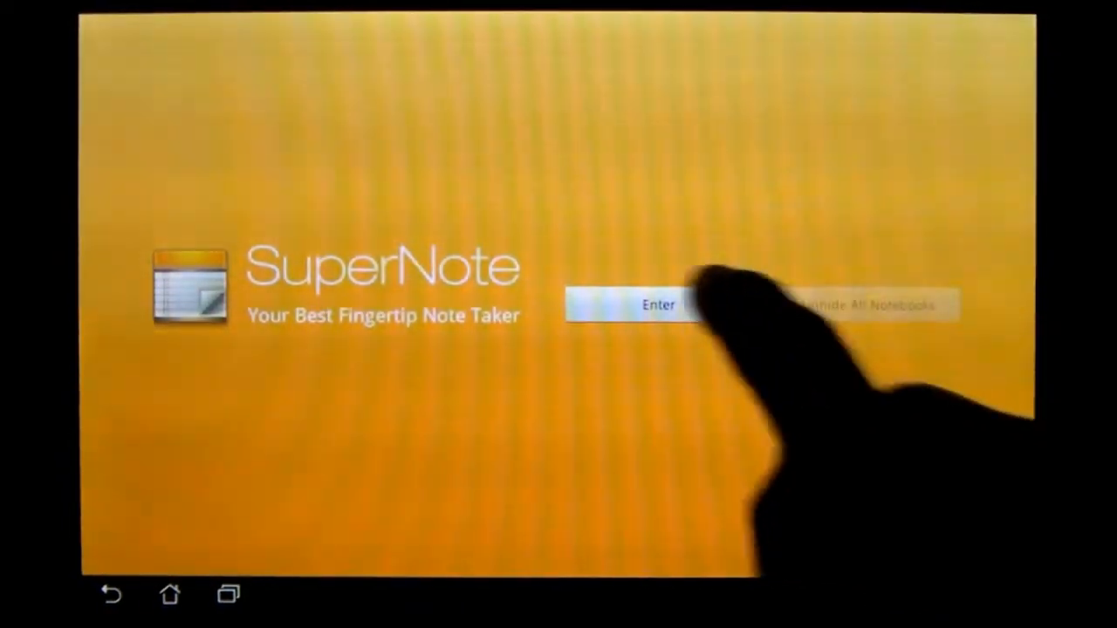
# Enter SuperNote from its welcome screen and start adding a new notebook
pyautogui.click(659, 306)
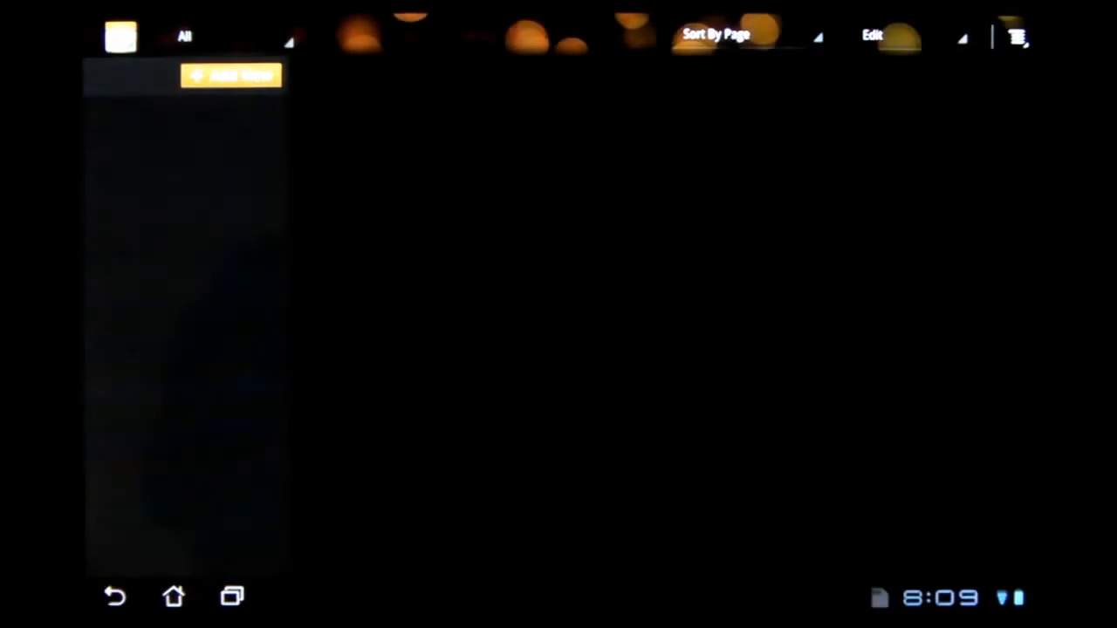
pyautogui.click(231, 74)
pyautogui.write('falala')
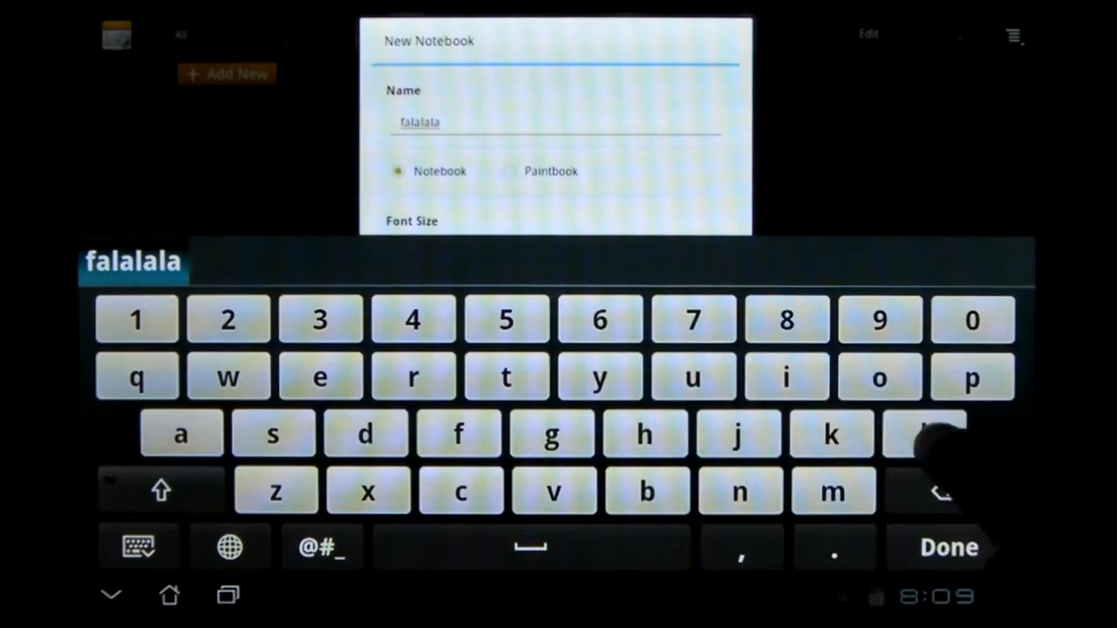
# Name the new notebook 'falalalala', keeping Notebook type, Normal font and White pages
pyautogui.write('la')
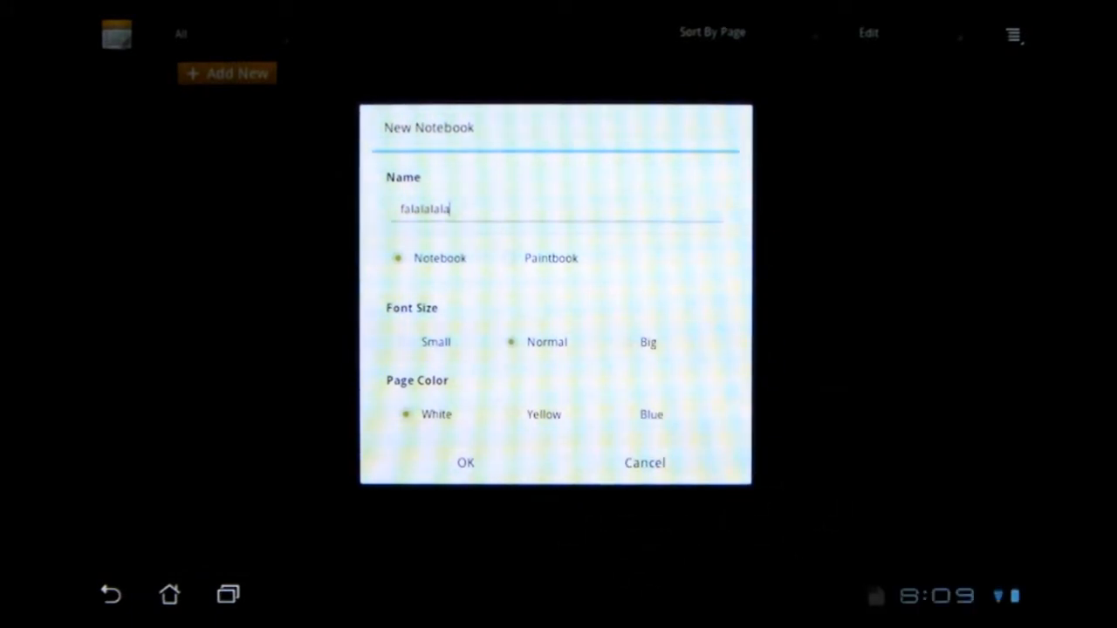
# Create the falalalala notebook and handwrite 'the govt waz coolios' on page one
pyautogui.click(511, 414)
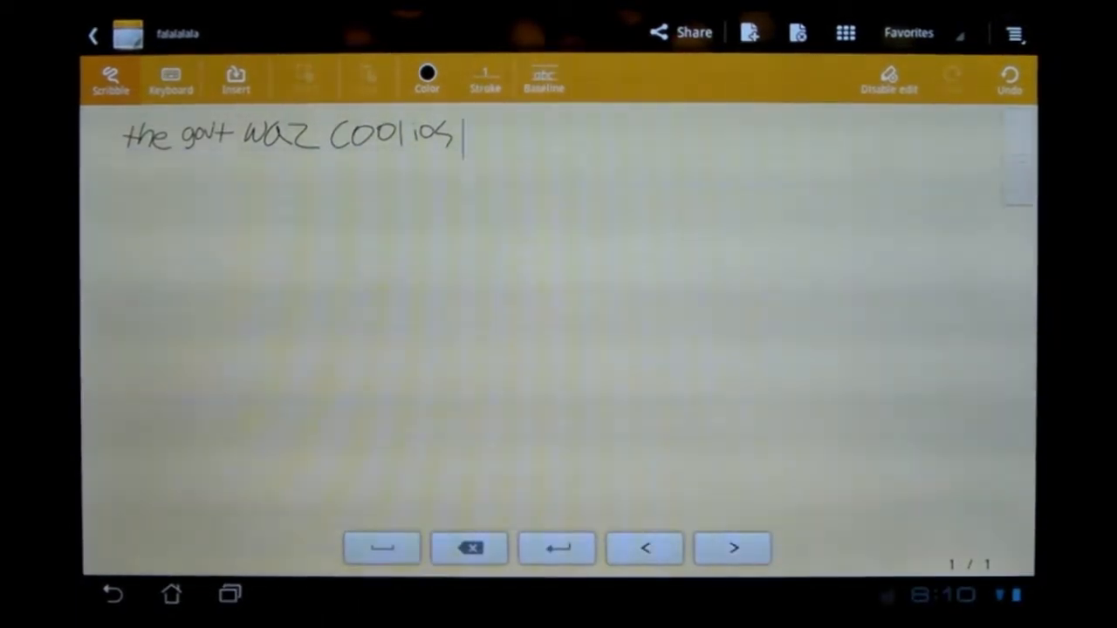
# Type 'haha Susie suds' on the page, then add a couple of handwritten doodles
pyautogui.click(170, 79)
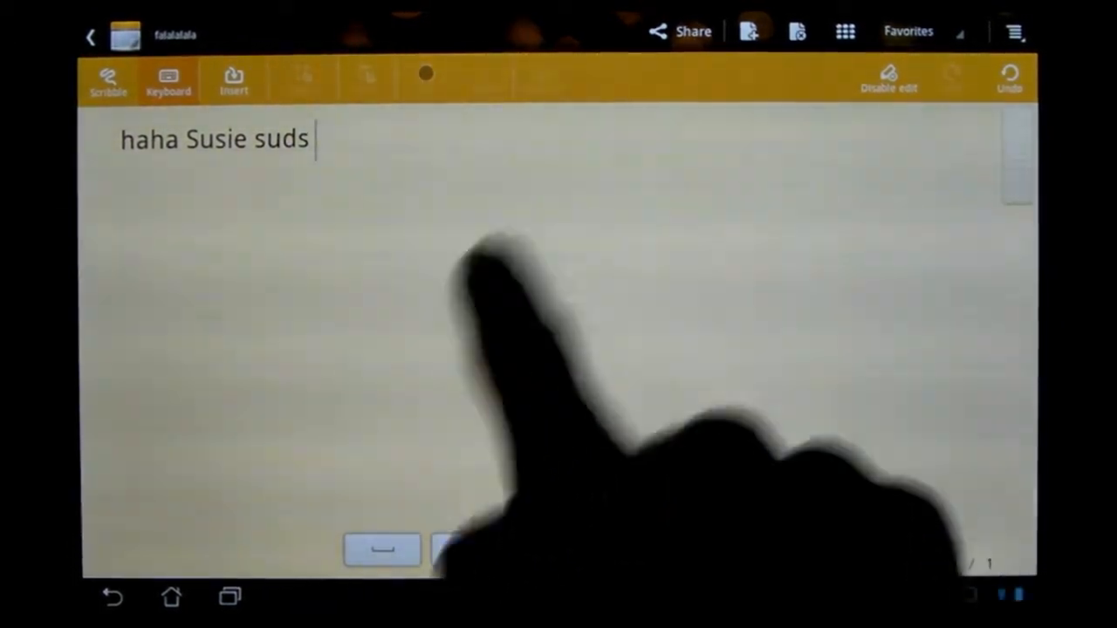
pyautogui.click(107, 81)
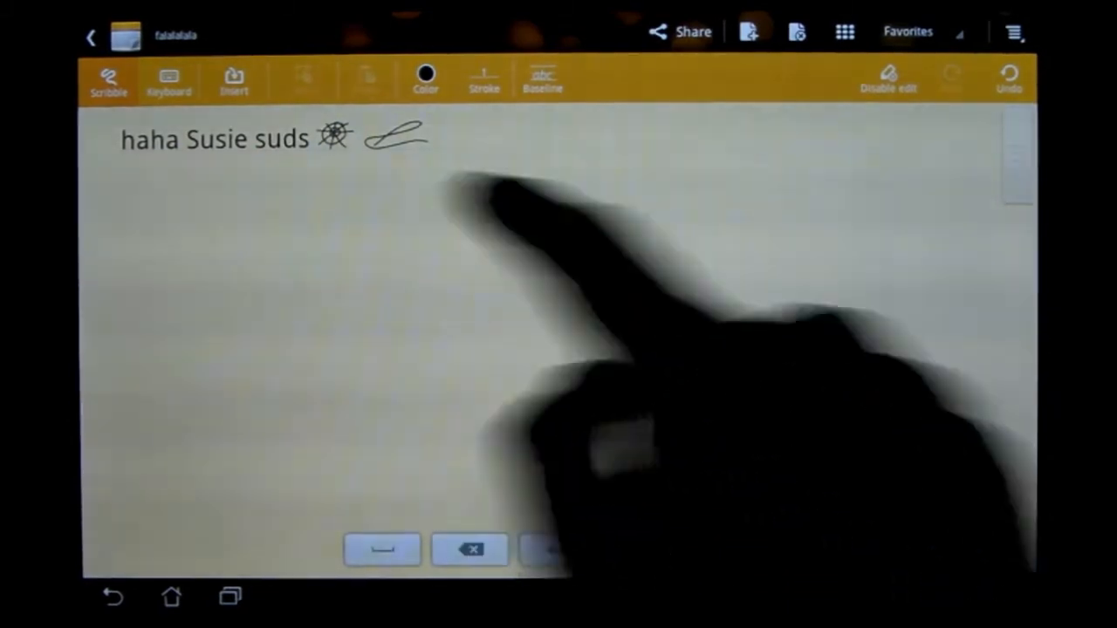
# Leave the notebook and return to the Android home screen
pyautogui.click(1008, 78)
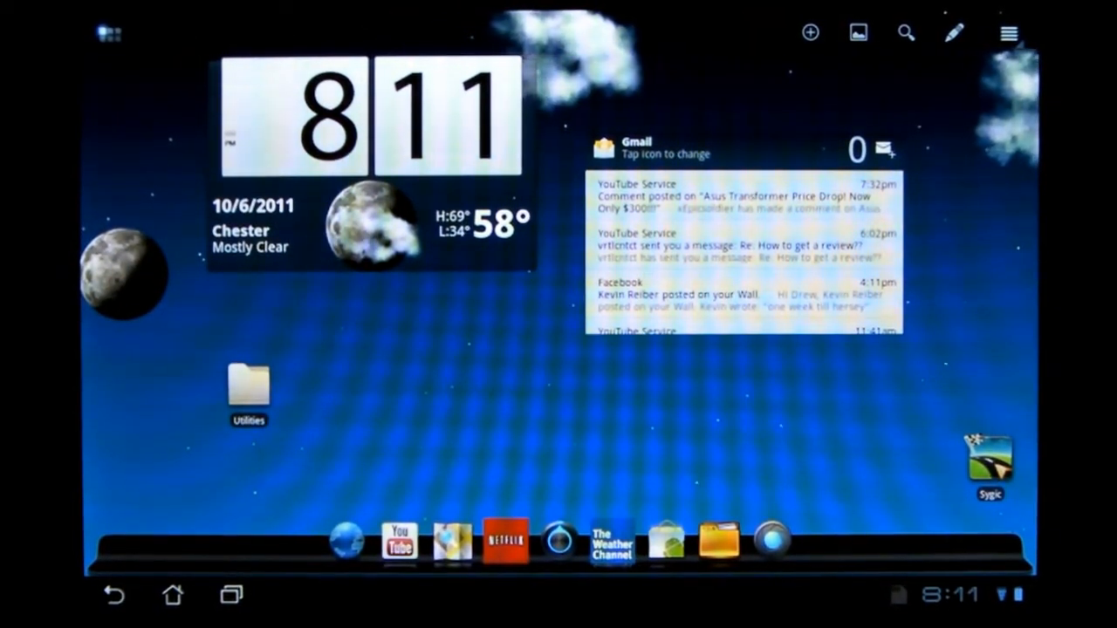
# Launch Polaris Office from the Apps launcher
pyautogui.click(109, 33)
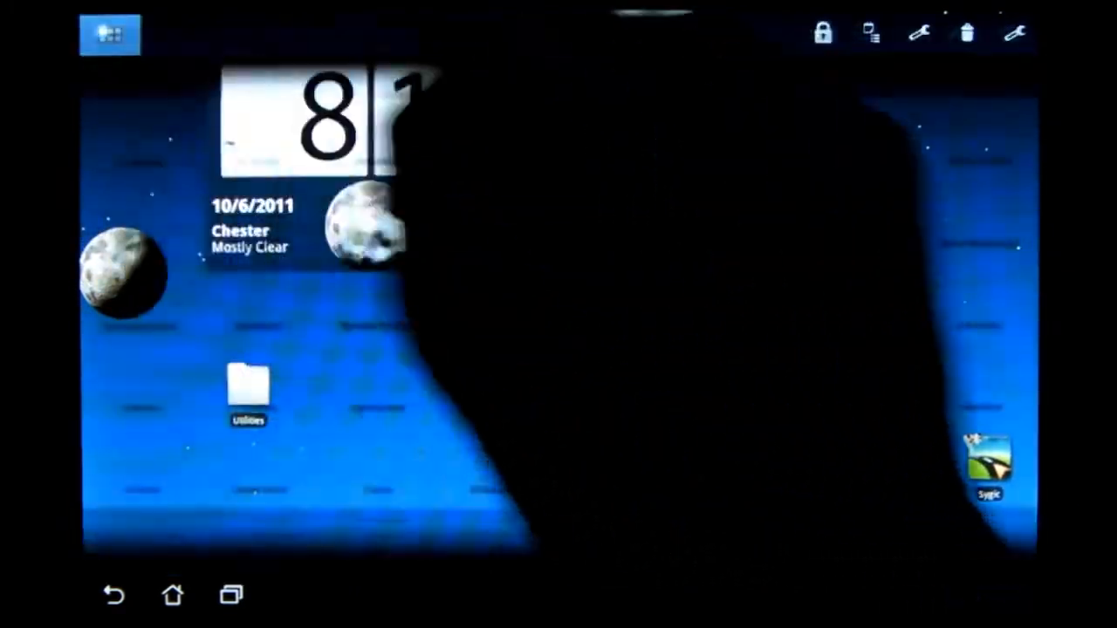
pyautogui.click(110, 34)
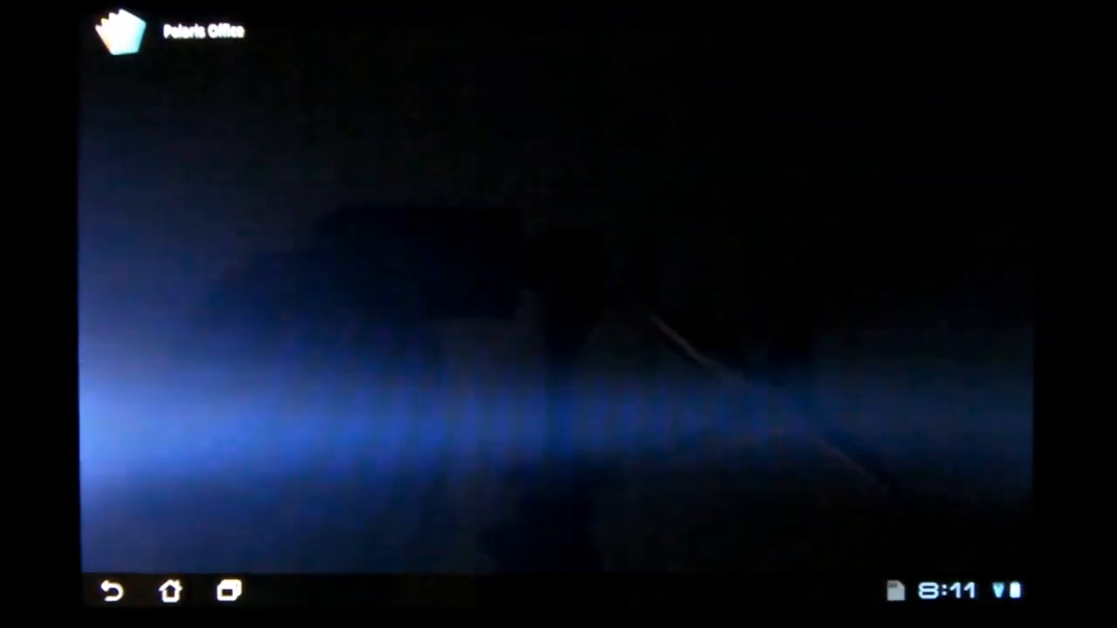
# View the monetization document, return to files, check the New File choices, and dismiss them
pyautogui.click(122, 33)
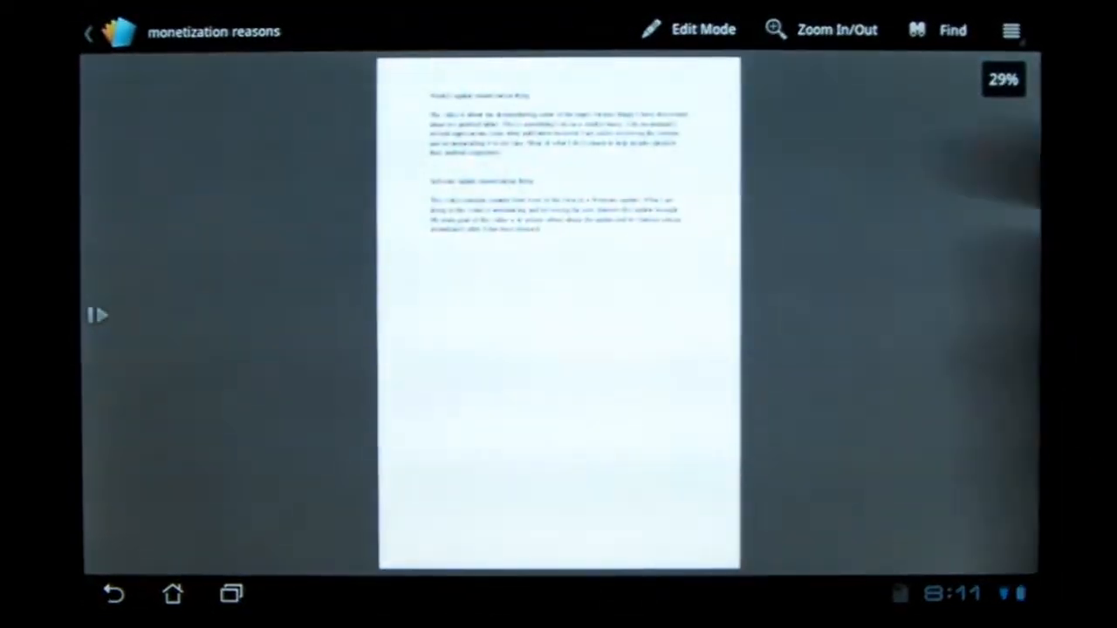
pyautogui.click(88, 32)
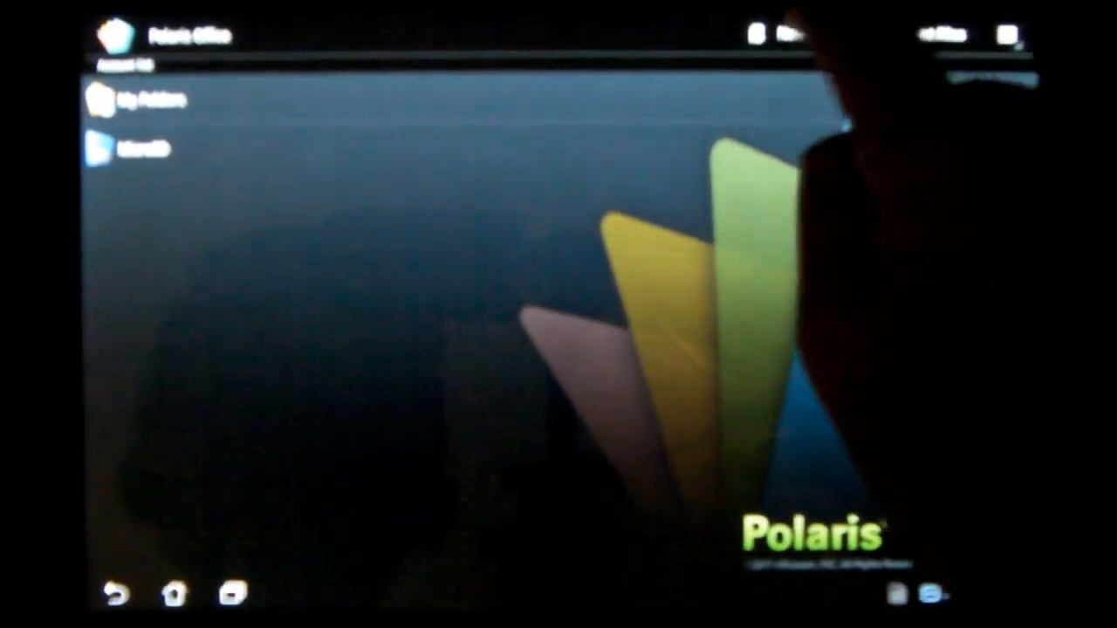
pyautogui.click(790, 34)
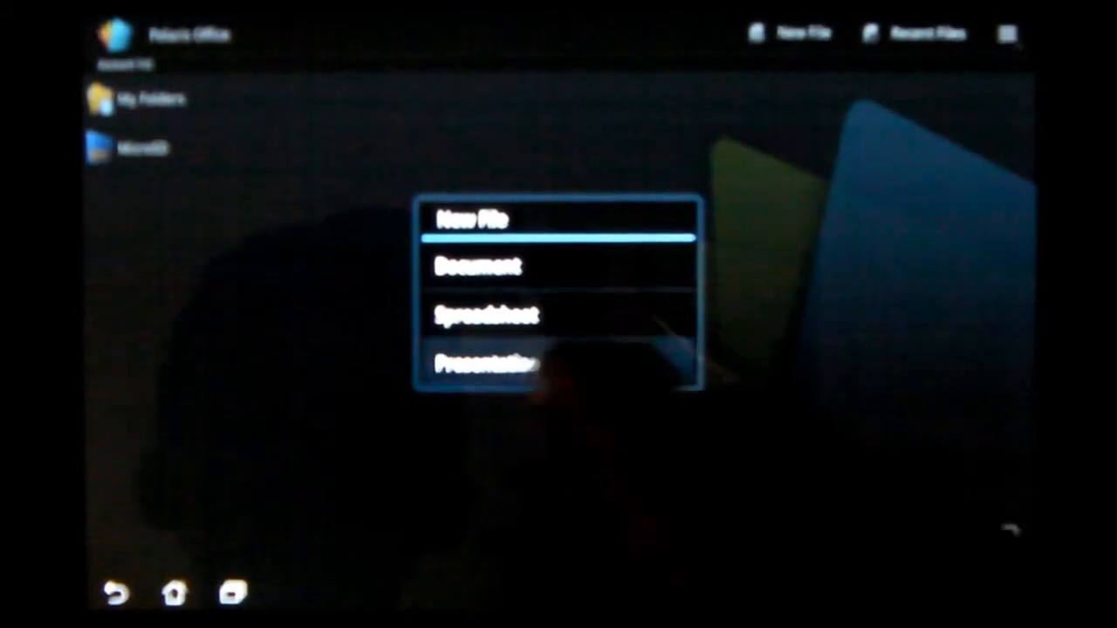
pyautogui.click(485, 364)
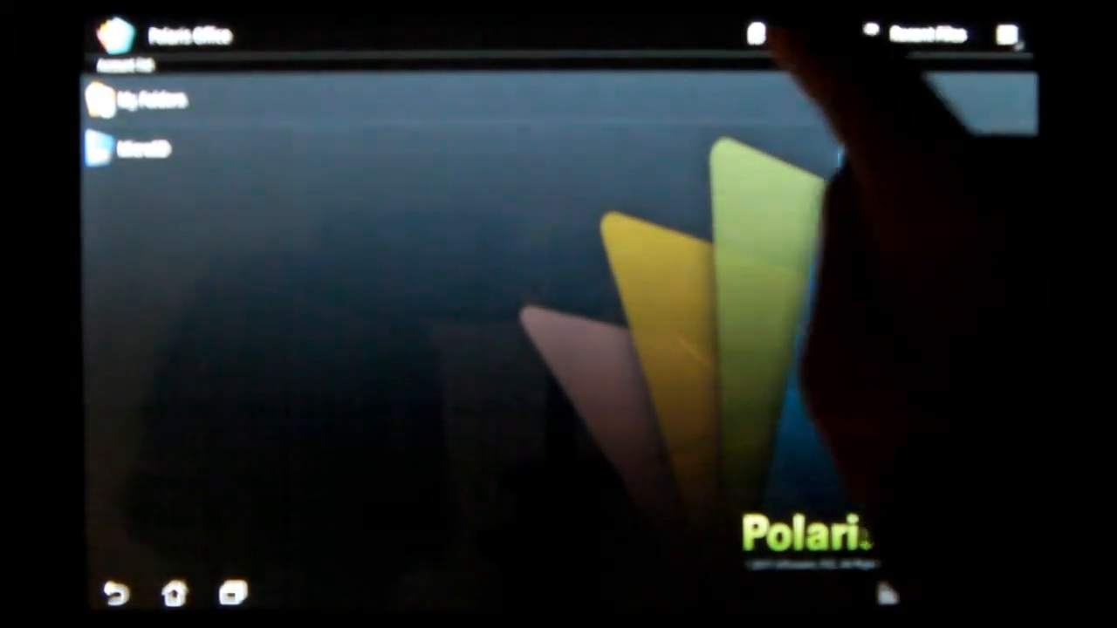
# Return to the Android home screen from Polaris Office via the Home button
pyautogui.click(802, 33)
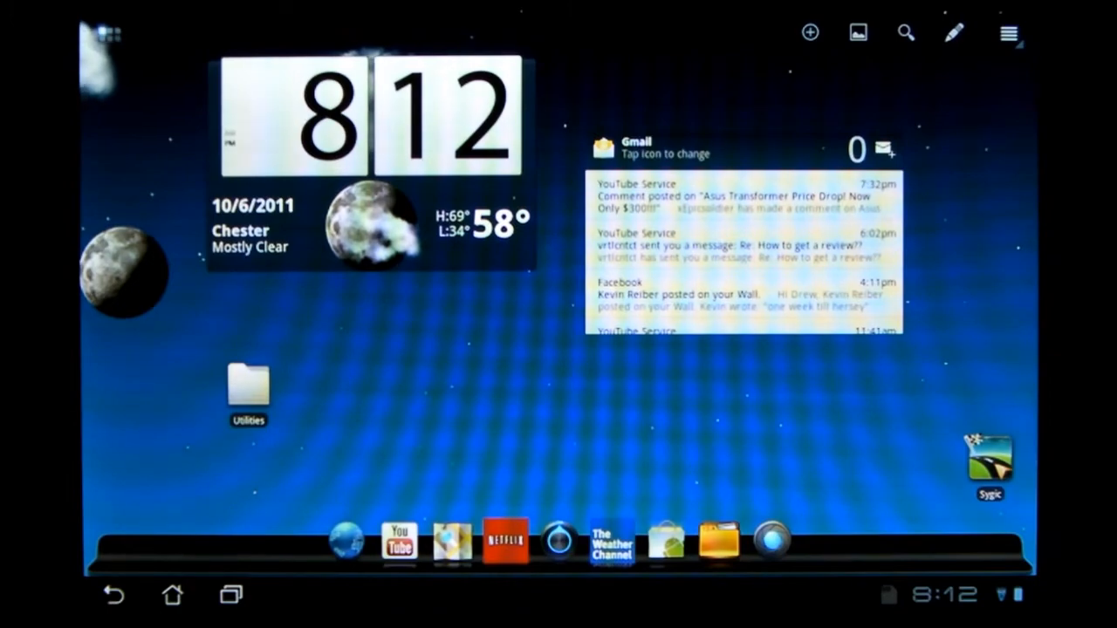
# Launch the Settings app from the home screen dock
pyautogui.click(109, 33)
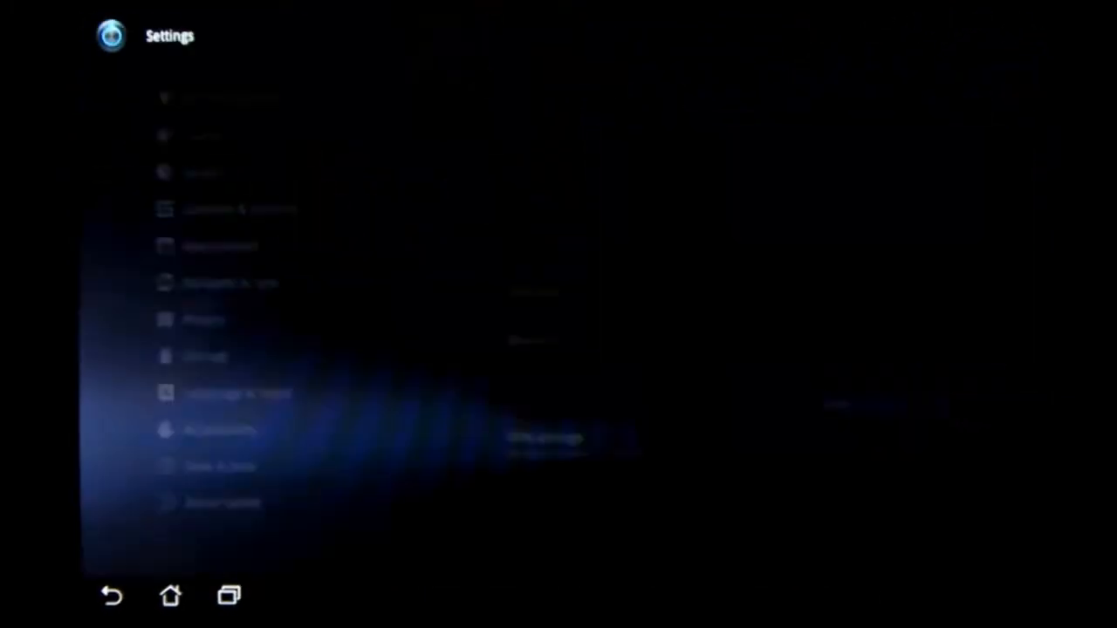
# Show the About tablet page with model number and Android version details
pyautogui.click(222, 502)
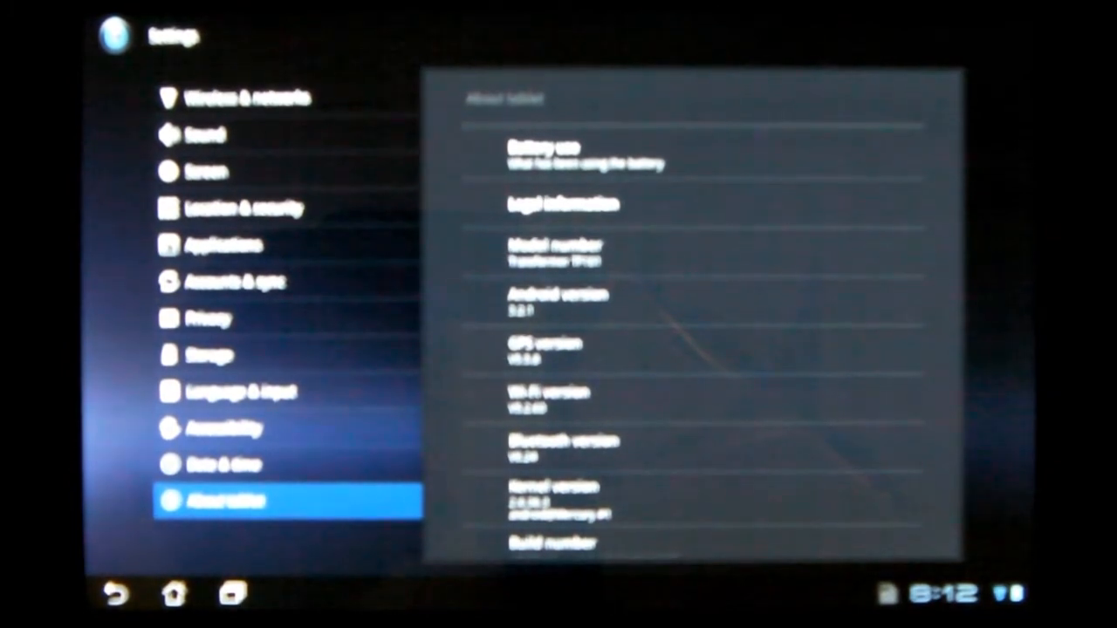
pyautogui.scroll(3)
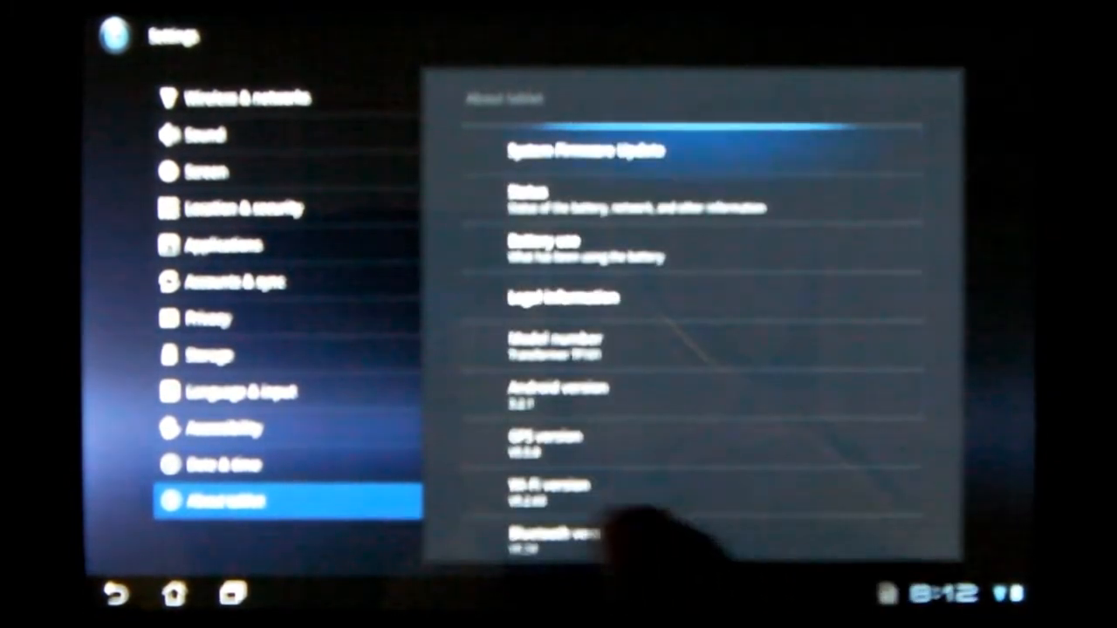